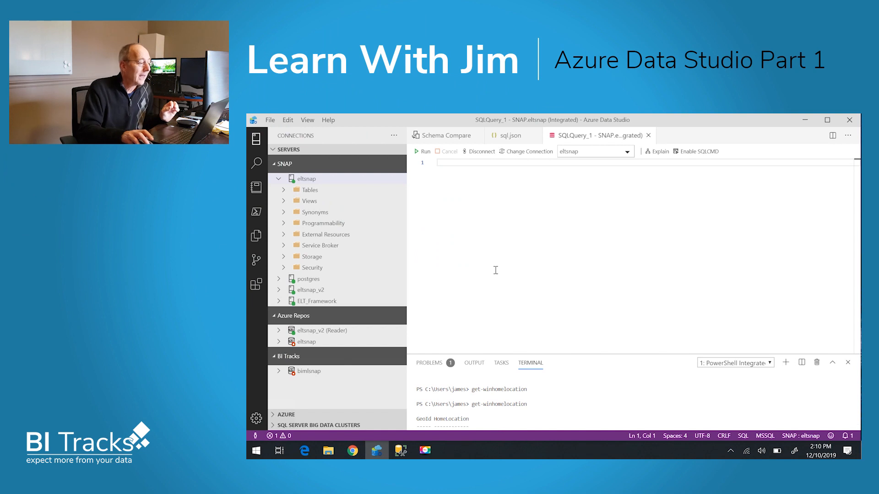
{"action": "mouse_move", "coordinate": [531, 259]}
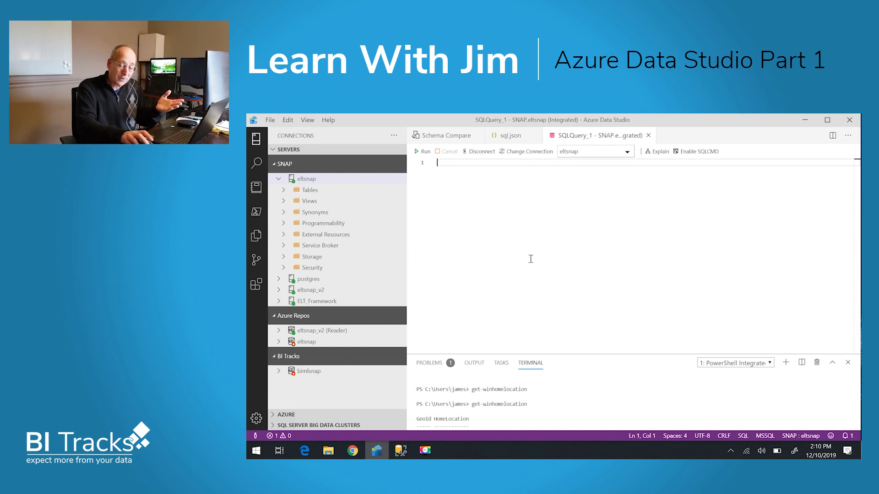
{"action": "mouse_move", "coordinate": [532, 252]}
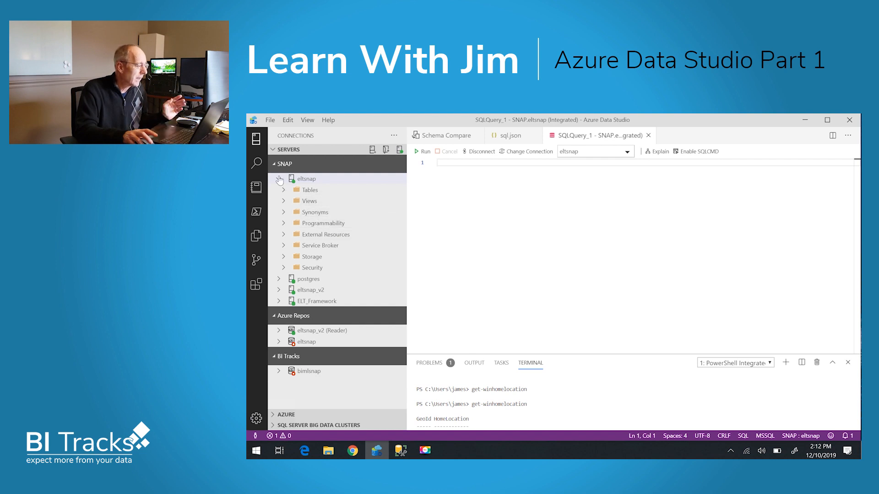
- Collapse the eltsnap connection so only the grouped server names remain listed
{"action": "left_click", "coordinate": [280, 179]}
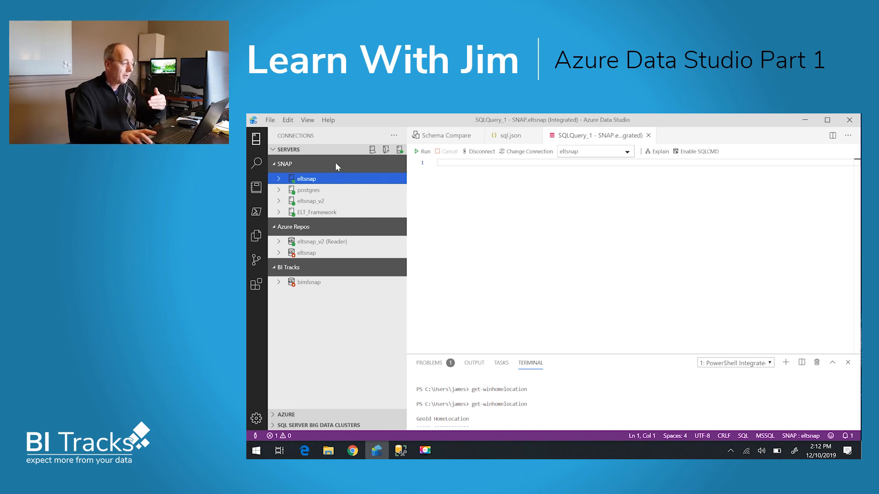
{"action": "mouse_move", "coordinate": [306, 166]}
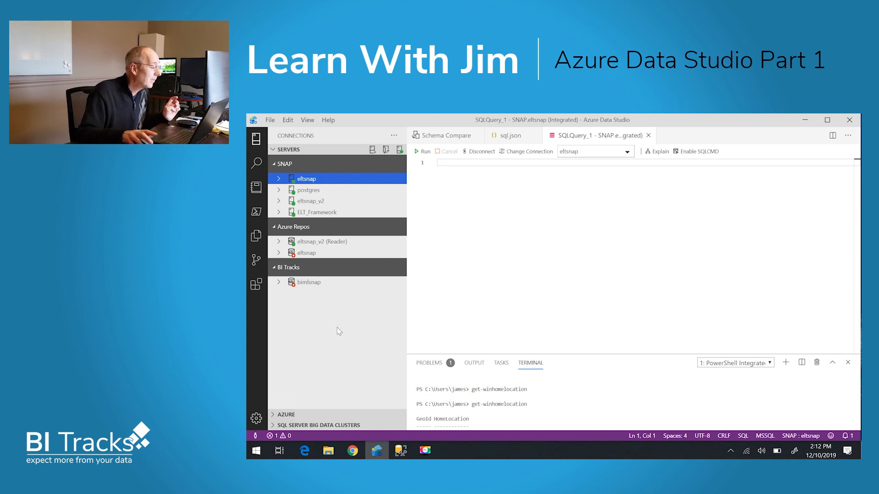
{"action": "mouse_move", "coordinate": [290, 221]}
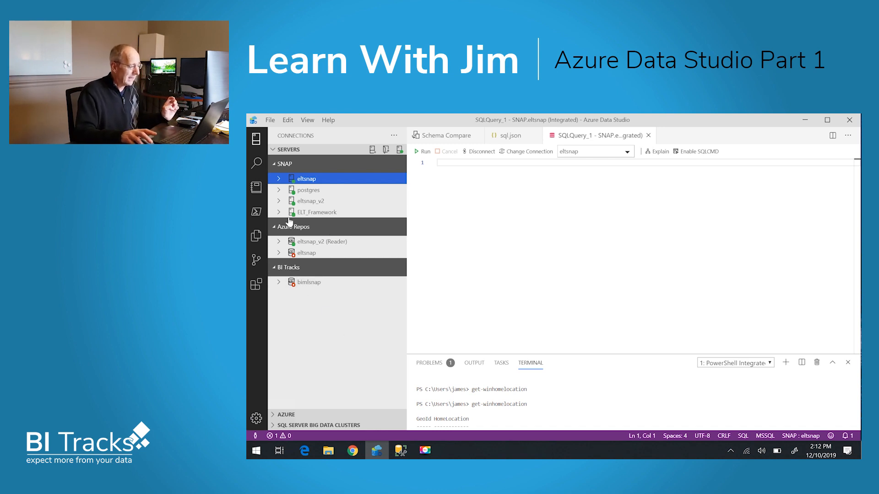
{"action": "mouse_move", "coordinate": [263, 178]}
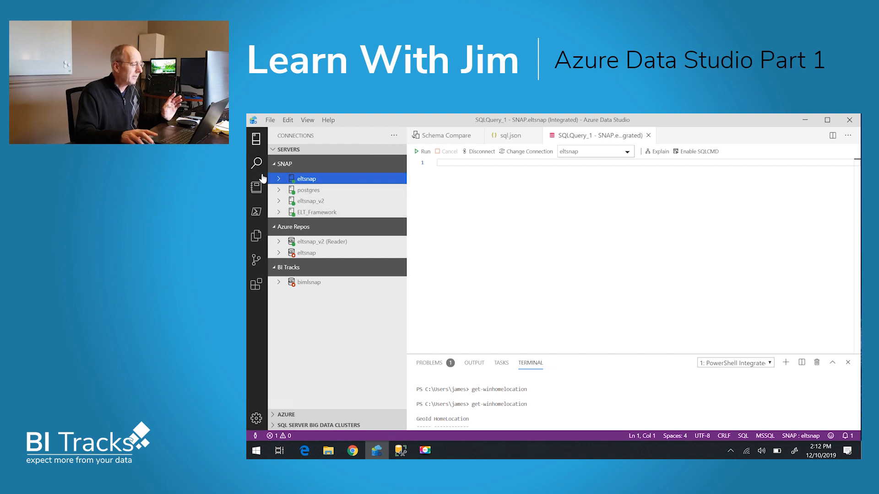
{"action": "mouse_move", "coordinate": [252, 254]}
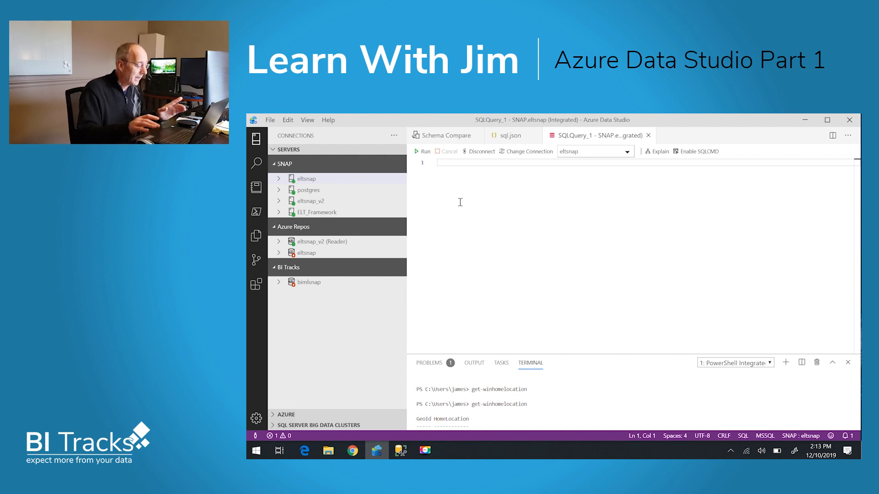
- Insert the sqlCursor snippet and point its table placeholder at the Connections table
{"action": "type", "text": "s"}
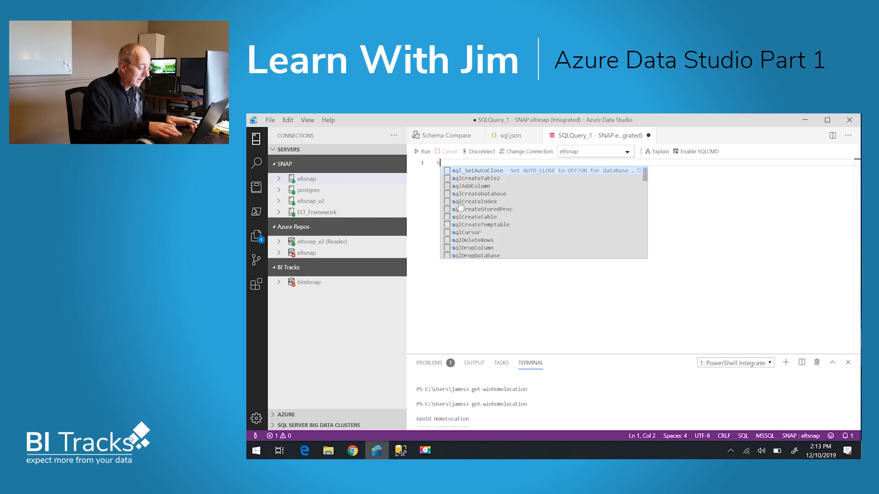
{"action": "type", "text": "ql"}
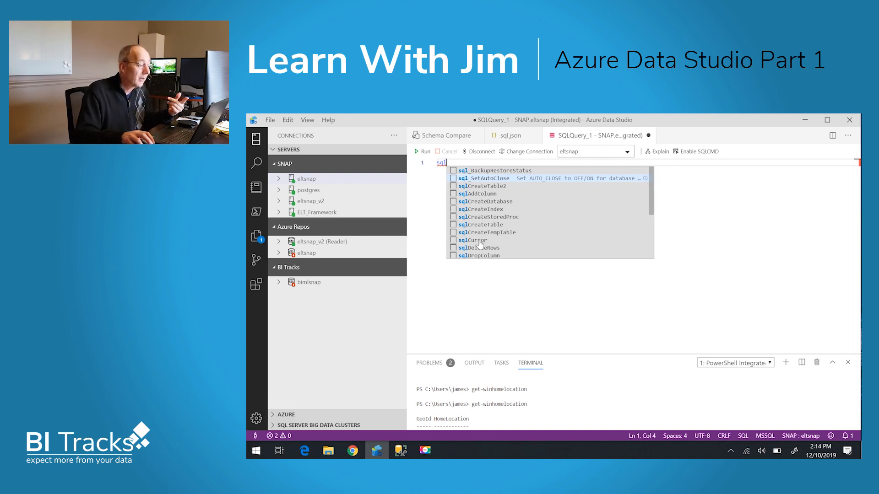
{"action": "left_click", "coordinate": [472, 239]}
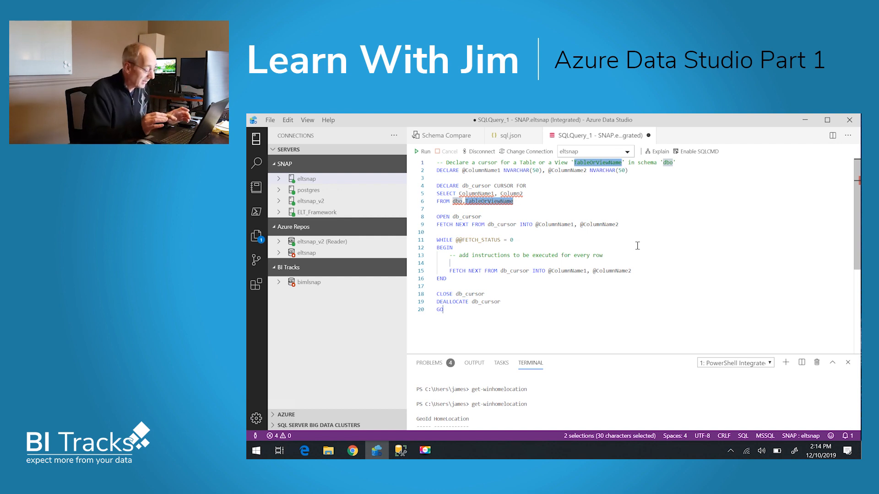
{"action": "type", "text": "Connections"}
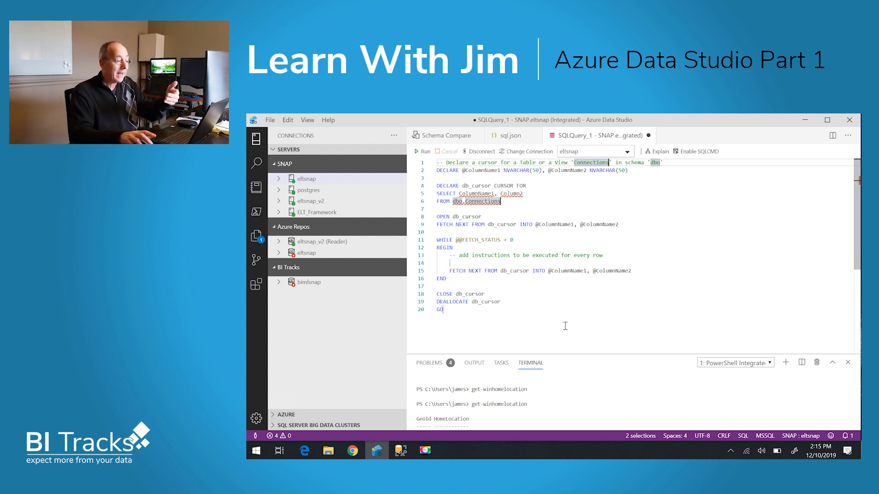
{"action": "mouse_move", "coordinate": [493, 317]}
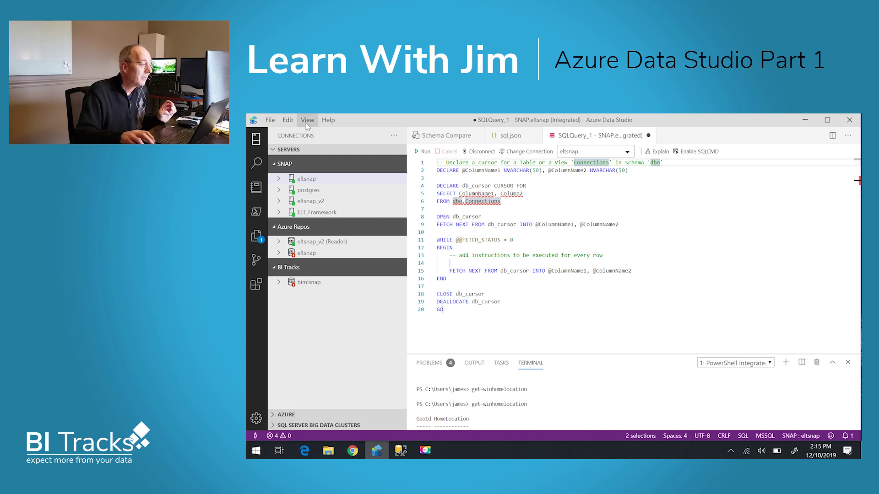
- Reach Configure User Snippets via the Command Palette and open sql.json (SQL)
{"action": "left_click", "coordinate": [308, 119]}
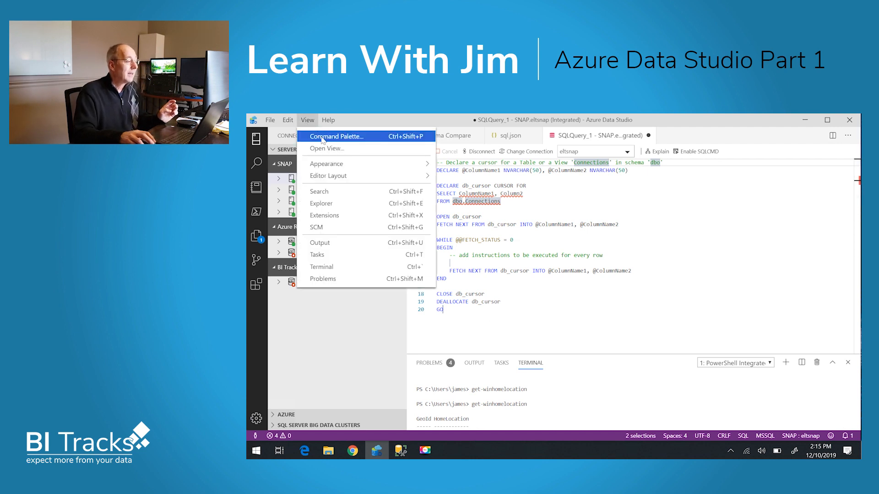
{"action": "left_click", "coordinate": [336, 137]}
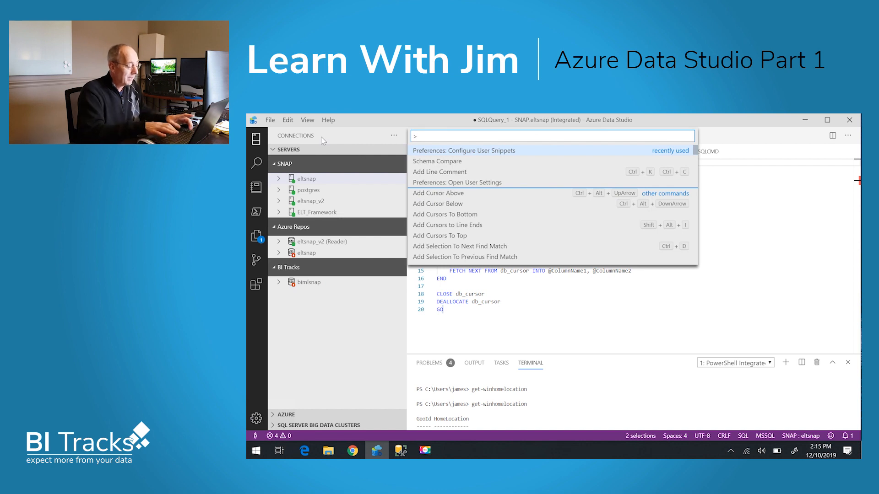
{"action": "type", "text": "sni"}
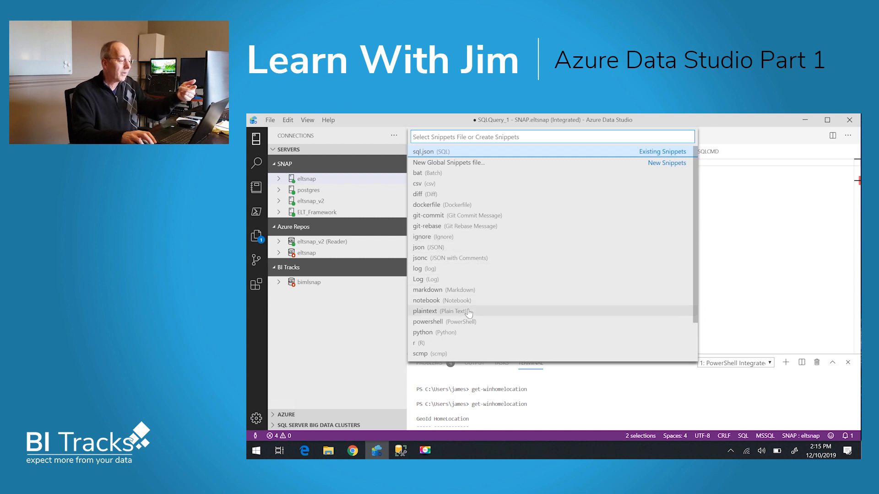
{"action": "mouse_move", "coordinate": [425, 156]}
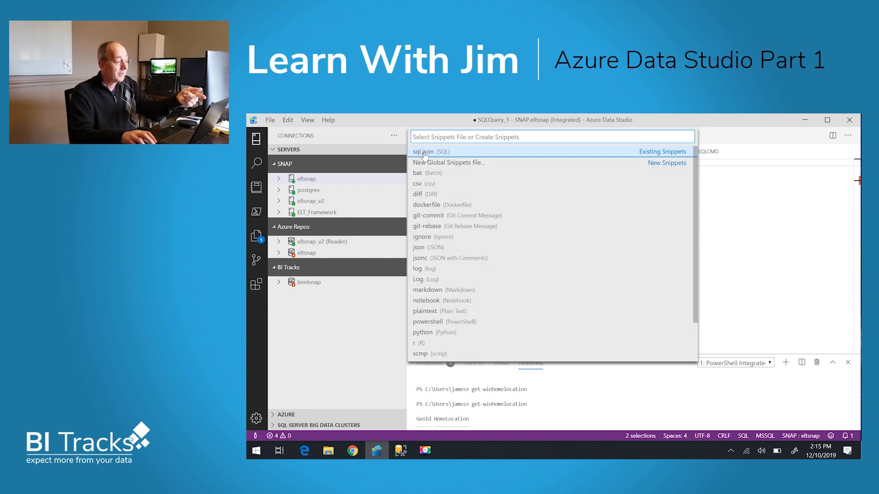
{"action": "left_click", "coordinate": [423, 152]}
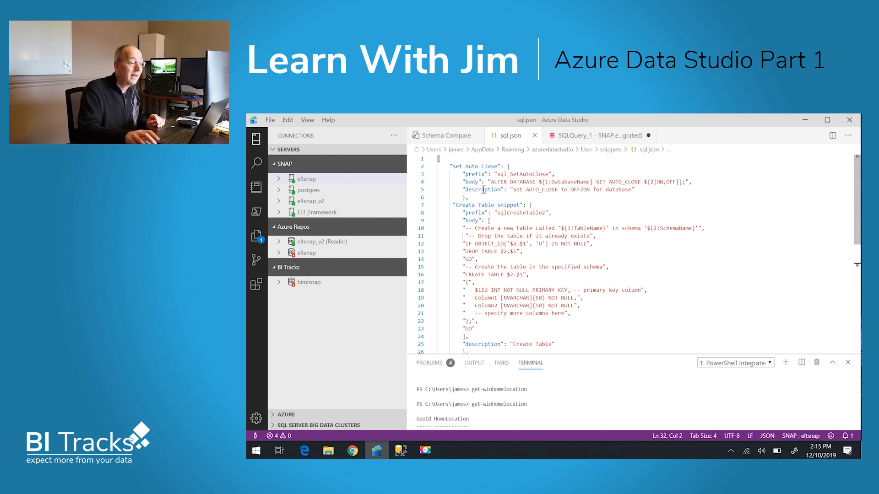
- Review the Set Auto Close snippet body and ON/OFF placeholder, then return to SQLQuery_1
{"action": "left_click_drag", "start_coordinate": [493, 181], "coordinate": [588, 189]}
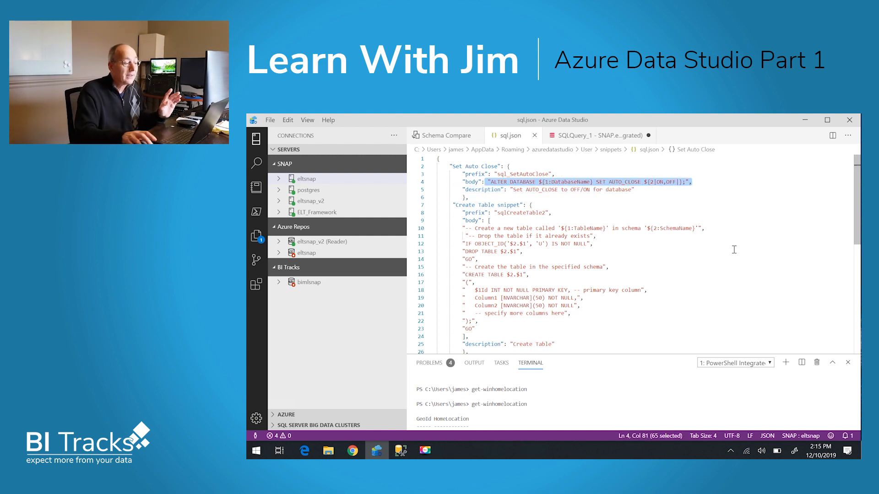
{"action": "left_click", "coordinate": [718, 269]}
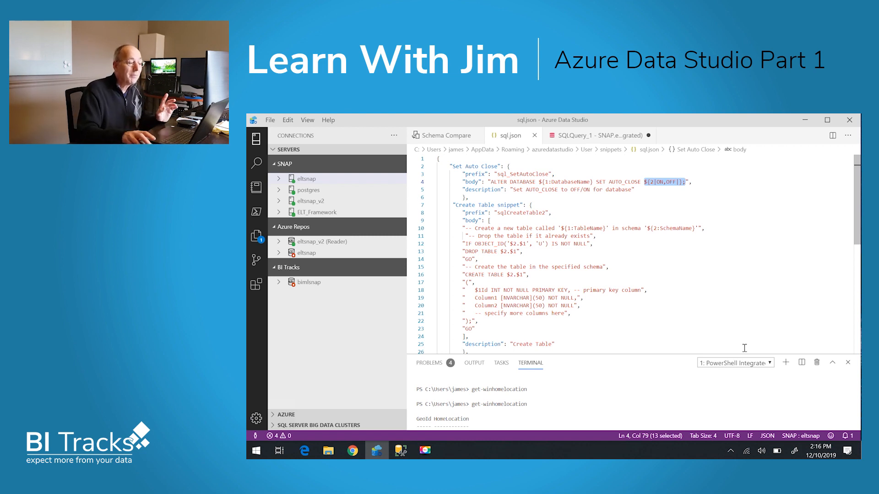
{"action": "mouse_move", "coordinate": [668, 205]}
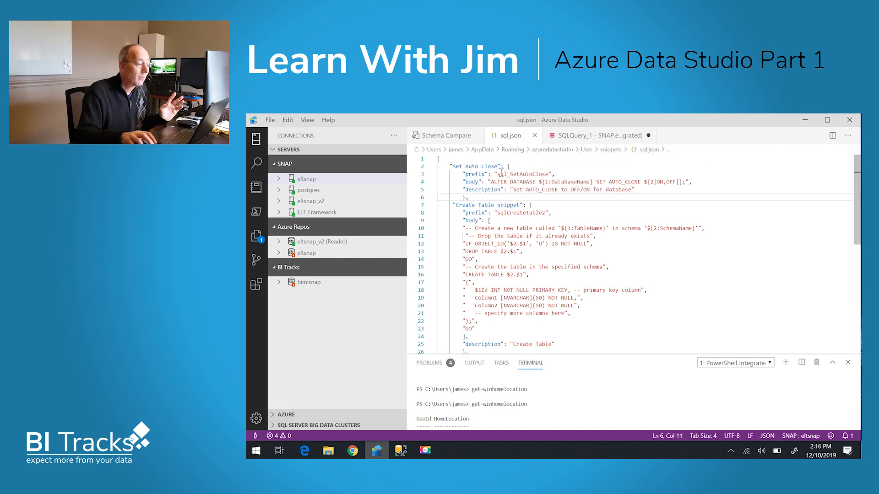
{"action": "double_click", "coordinate": [520, 174]}
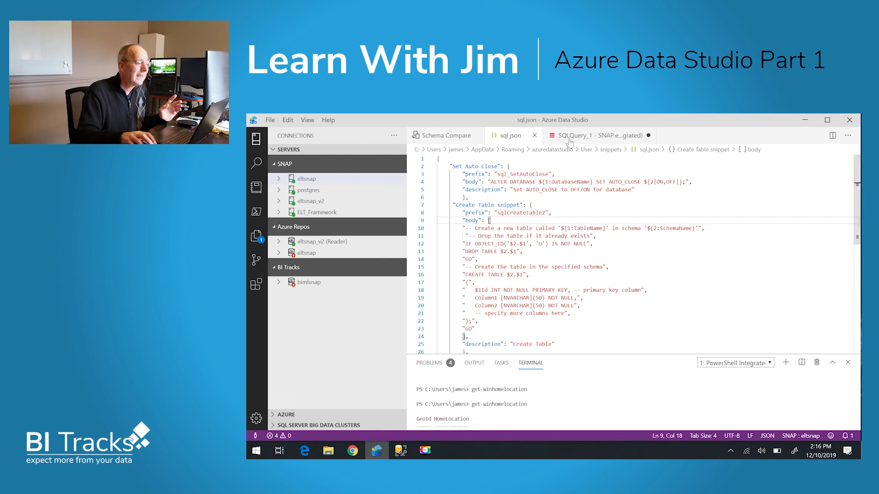
{"action": "left_click", "coordinate": [594, 136]}
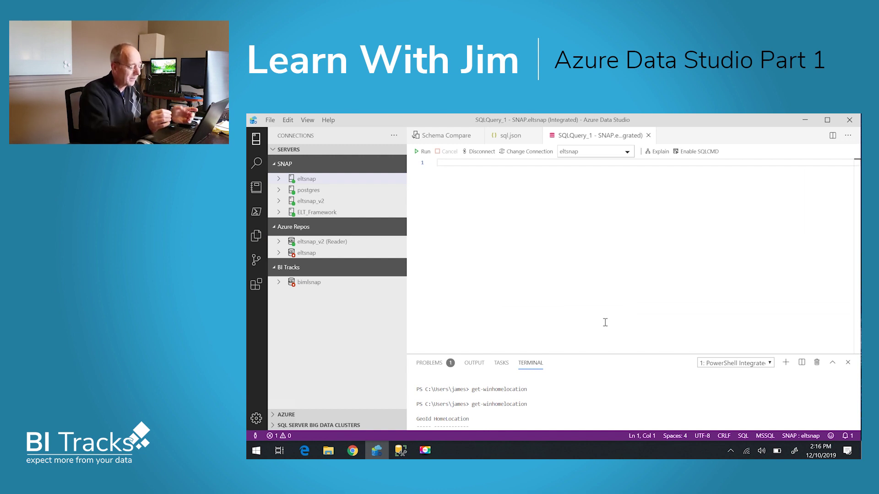
- Expand the Set Auto Close snippet as ALTER DATABASE admin SET AUTO_CLOSE ON
{"action": "type", "text": "a"}
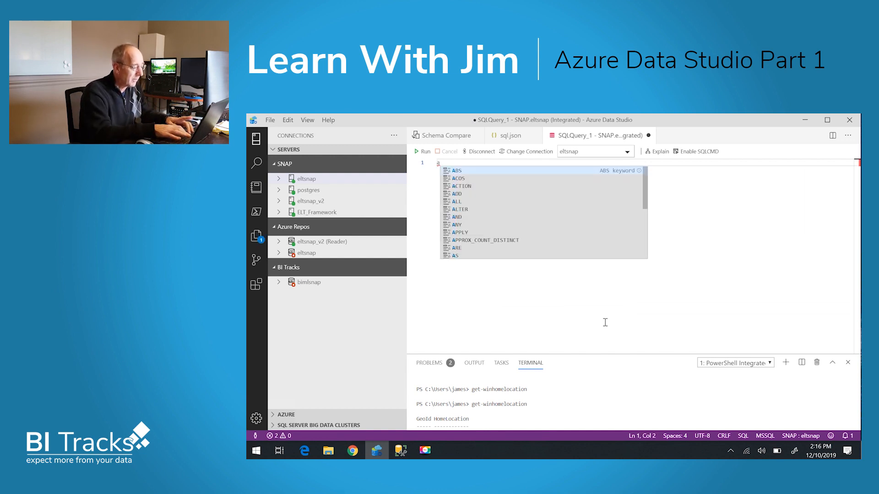
{"action": "type", "text": "ut"}
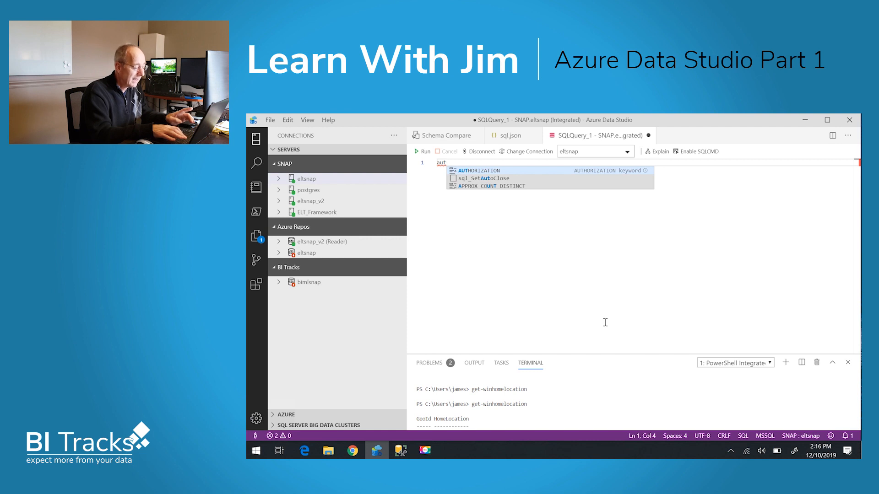
{"action": "type", "text": "o"}
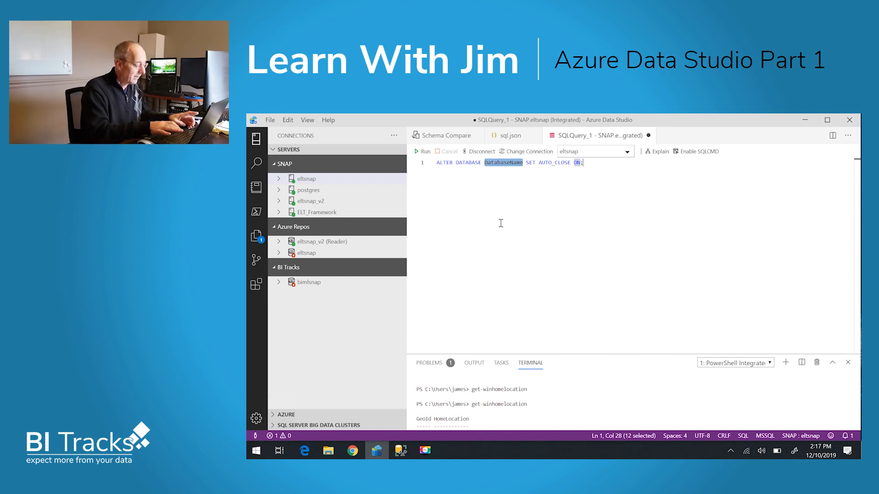
{"action": "type", "text": "admin"}
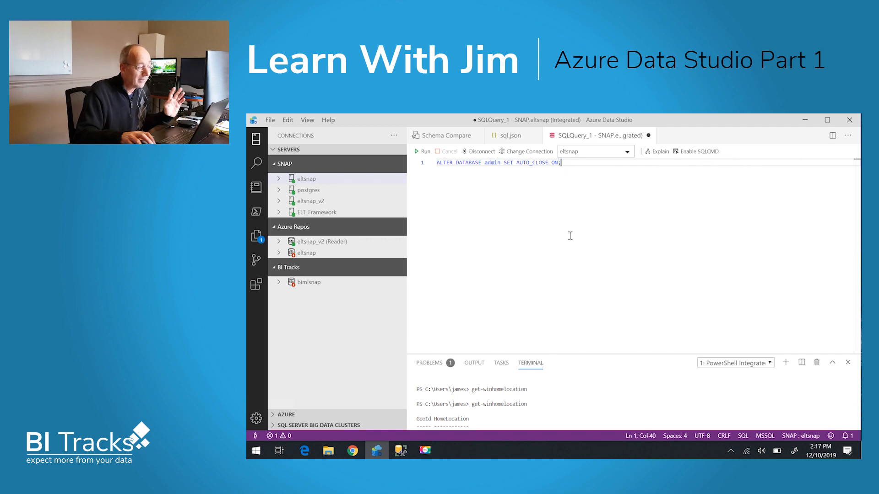
{"action": "mouse_move", "coordinate": [421, 157]}
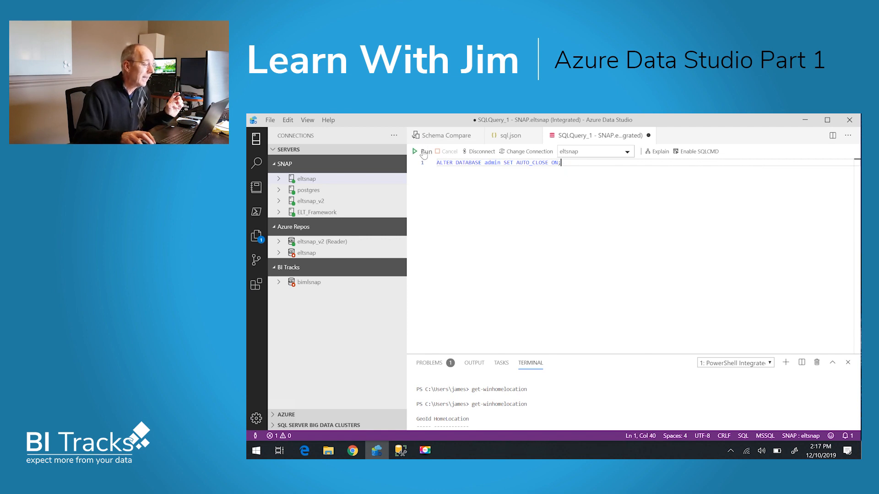
- Run ALTER DATABASE admin SET AUTO_CLOSE ON so it completes successfully
{"action": "left_click", "coordinate": [417, 152]}
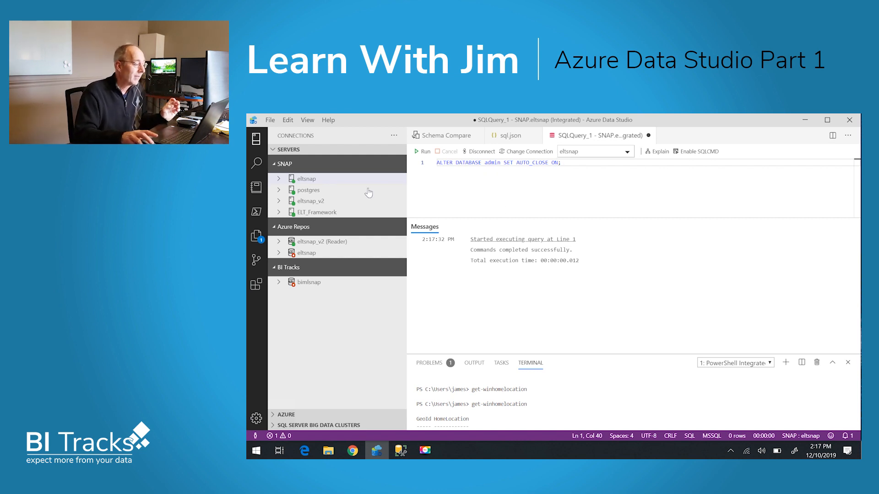
- Show installed extensions and view the SQL Server Schema Compare details page
{"action": "left_click", "coordinate": [257, 283]}
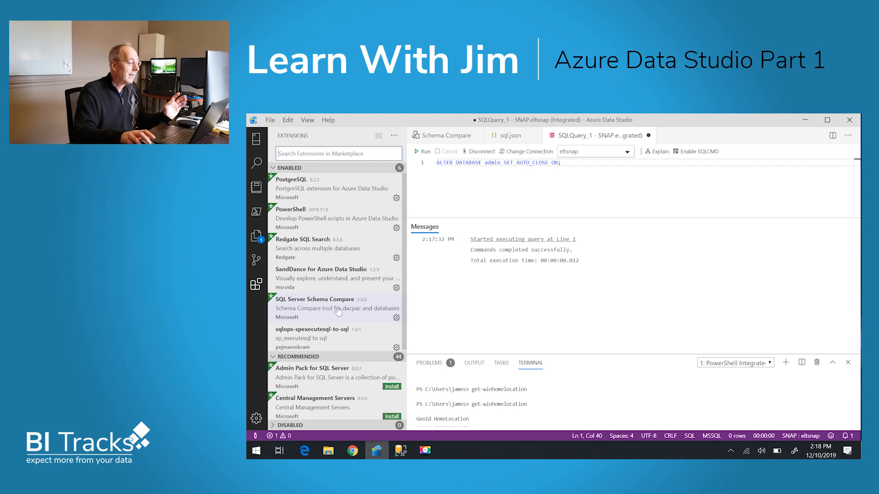
{"action": "mouse_move", "coordinate": [257, 285]}
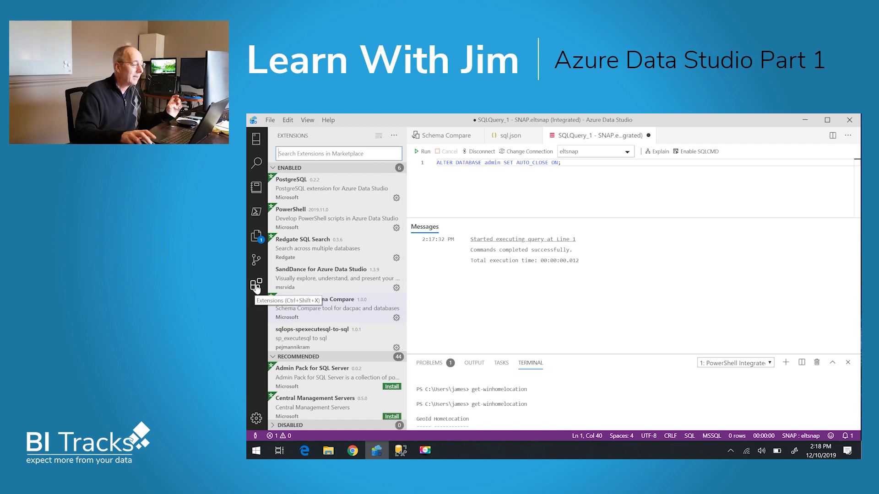
{"action": "mouse_move", "coordinate": [326, 336]}
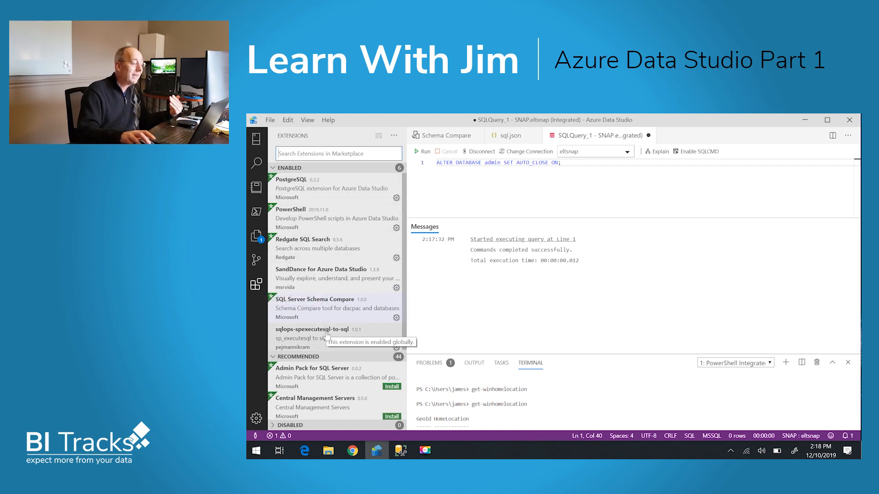
{"action": "mouse_move", "coordinate": [554, 322]}
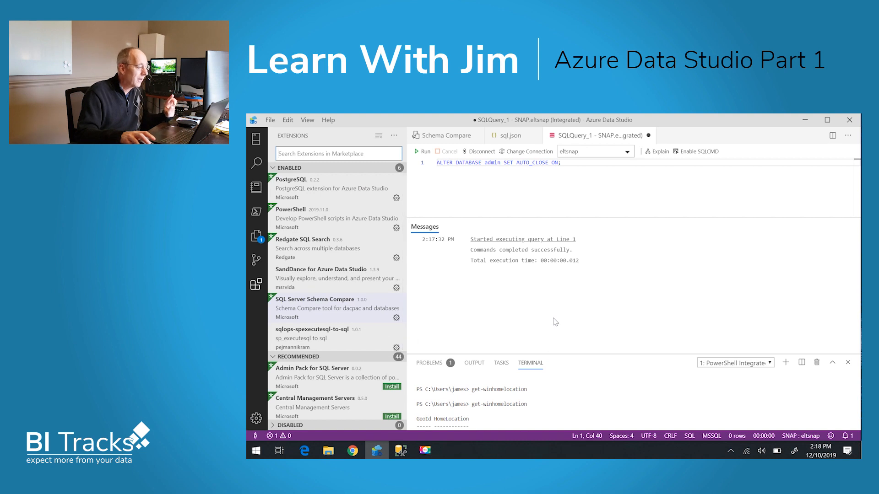
{"action": "mouse_move", "coordinate": [291, 302]}
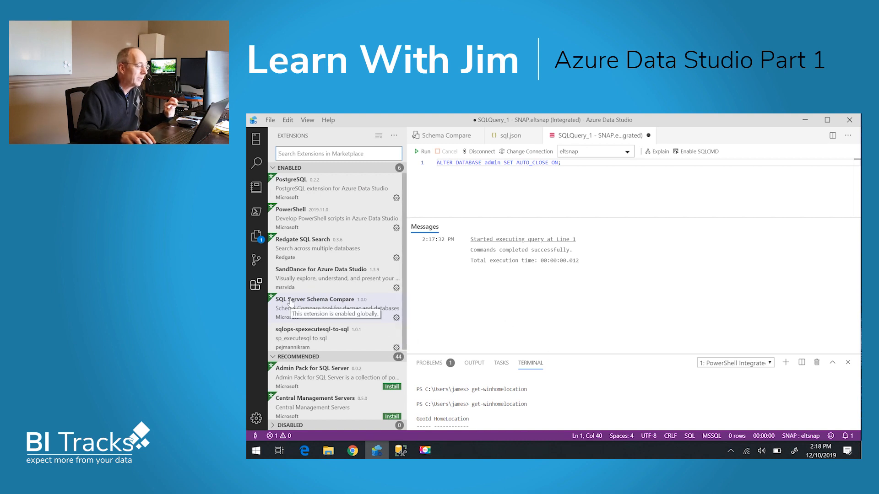
{"action": "left_click", "coordinate": [315, 299]}
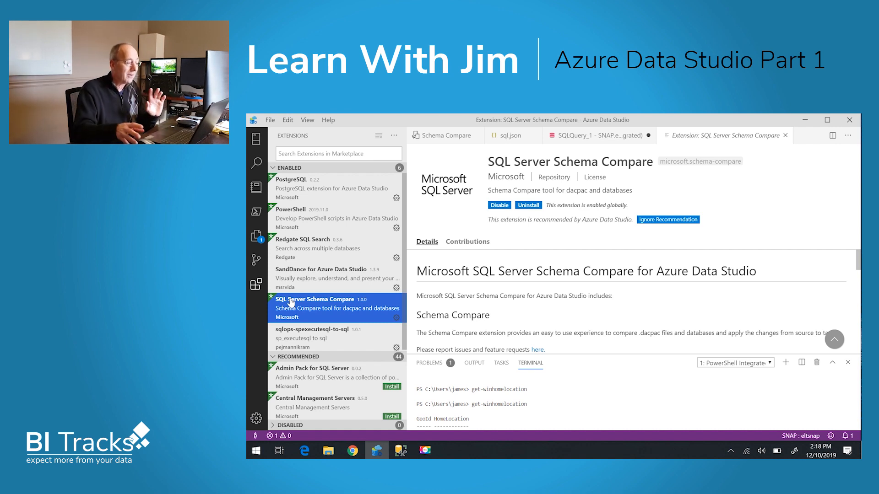
- Launch a blank Schema Compare session from the Command Palette by searching 'schema'
{"action": "left_click", "coordinate": [444, 136]}
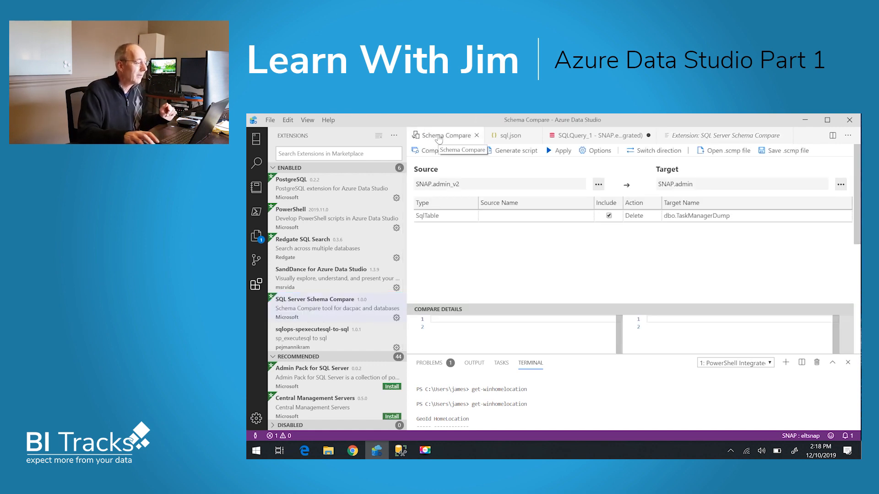
{"action": "left_click", "coordinate": [307, 120]}
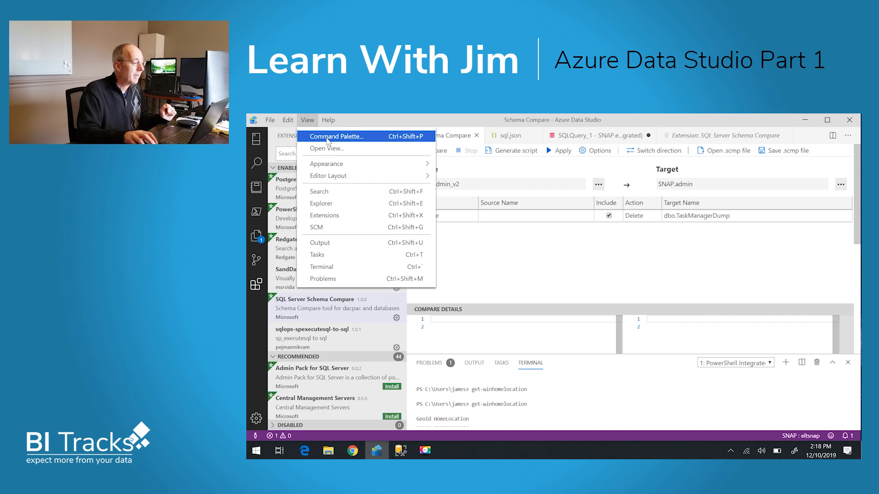
{"action": "left_click", "coordinate": [336, 137]}
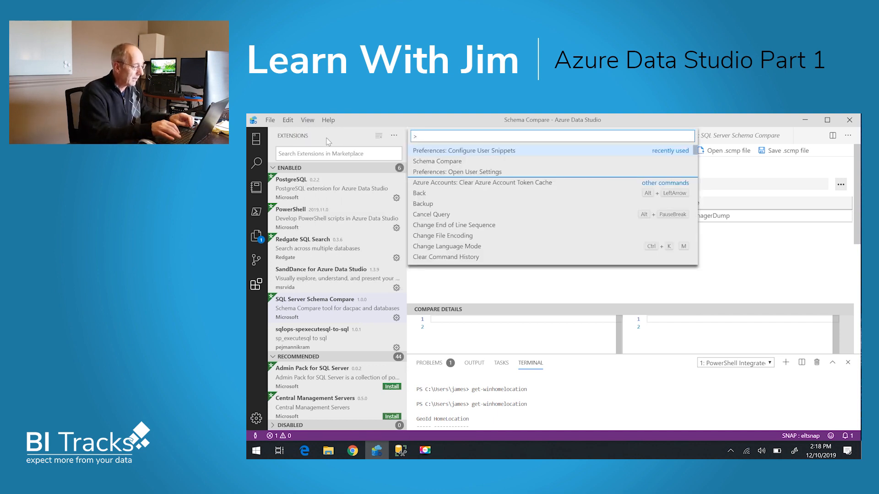
{"action": "type", "text": "s"}
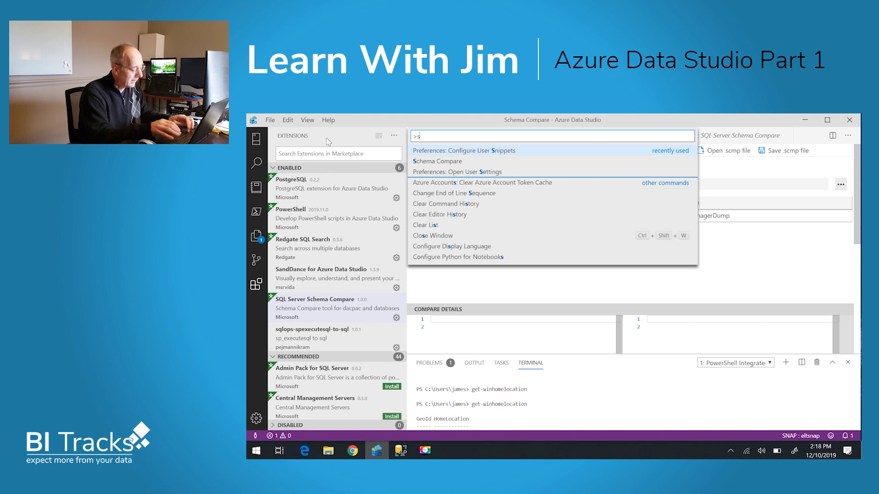
{"action": "type", "text": "chema"}
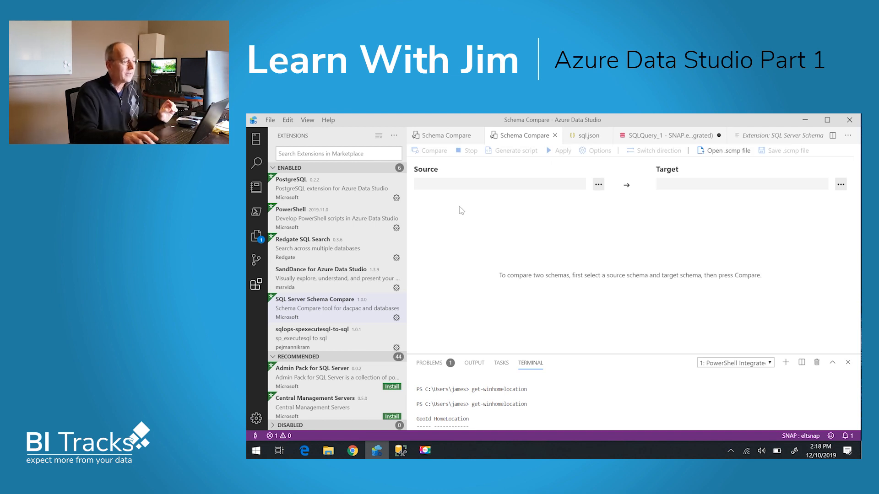
- Set both sides to Database type with admin as source and admin_v2 as target
{"action": "left_click", "coordinate": [598, 184]}
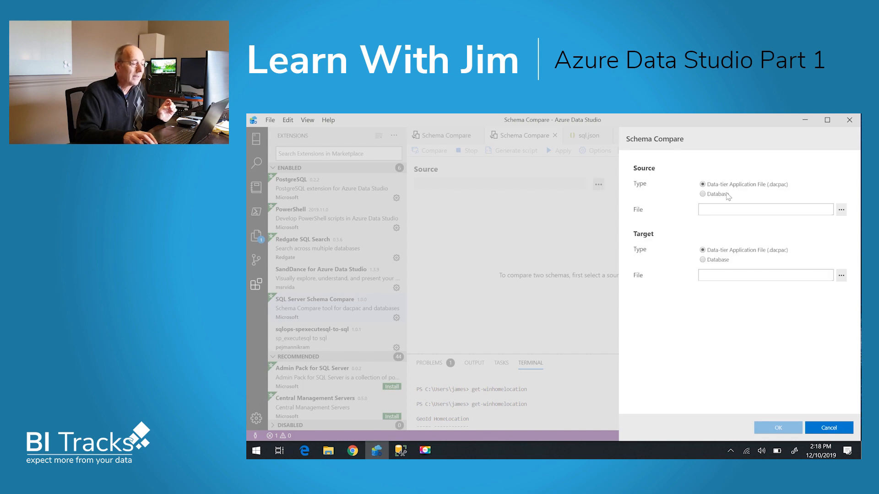
{"action": "left_click", "coordinate": [701, 194]}
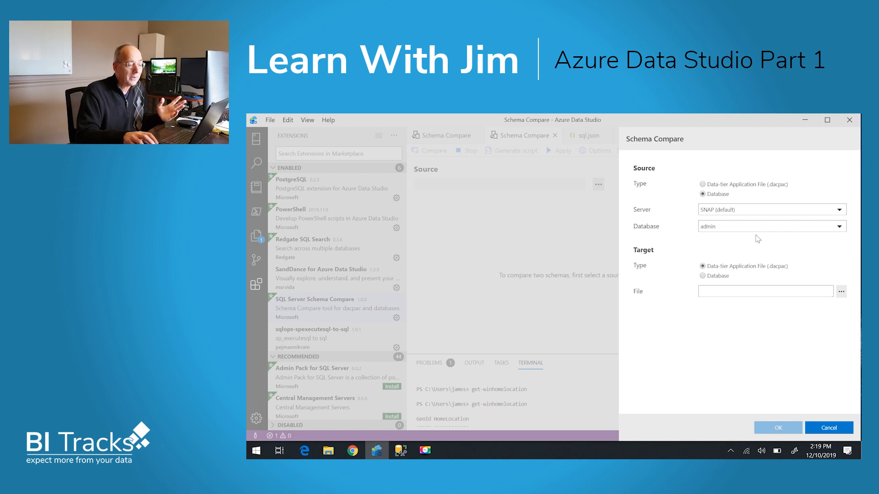
{"action": "left_click", "coordinate": [703, 275]}
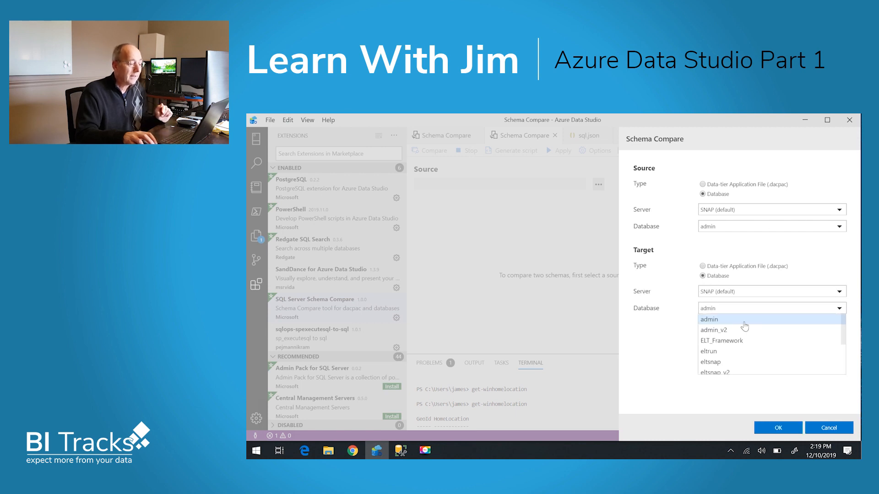
{"action": "left_click", "coordinate": [714, 330]}
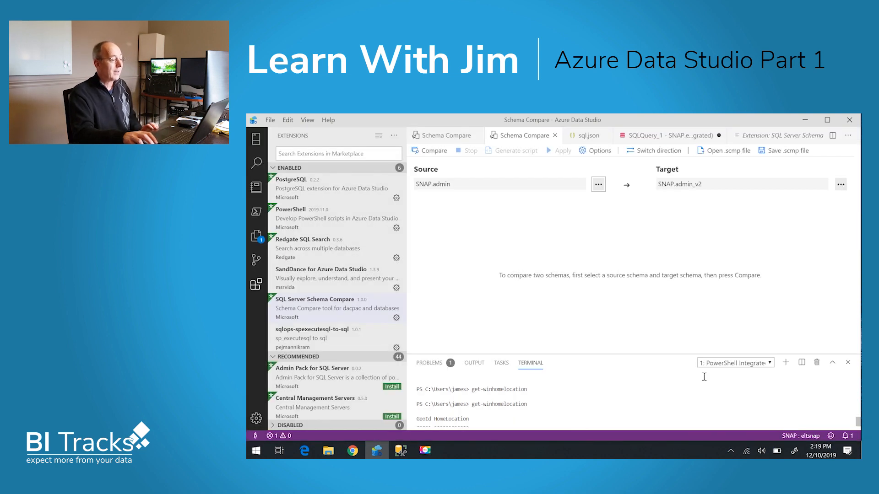
{"action": "mouse_move", "coordinate": [432, 152]}
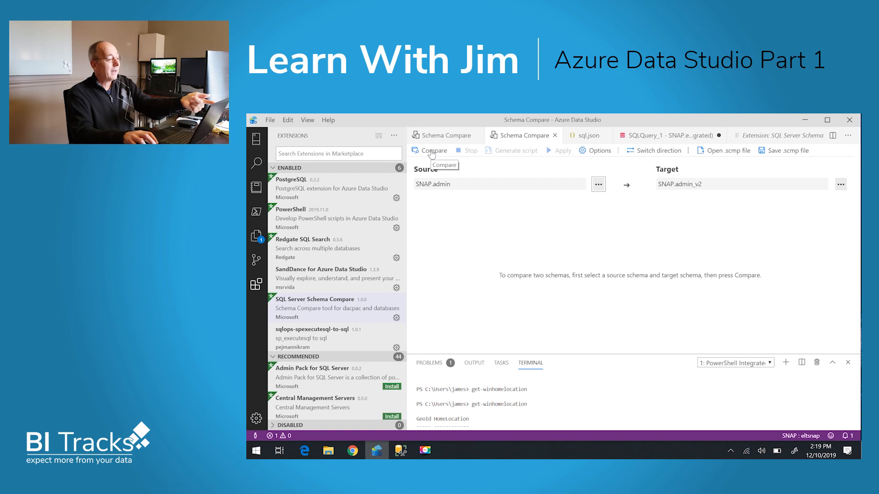
- Start comparing the admin schema against admin_v2
{"action": "left_click", "coordinate": [433, 150]}
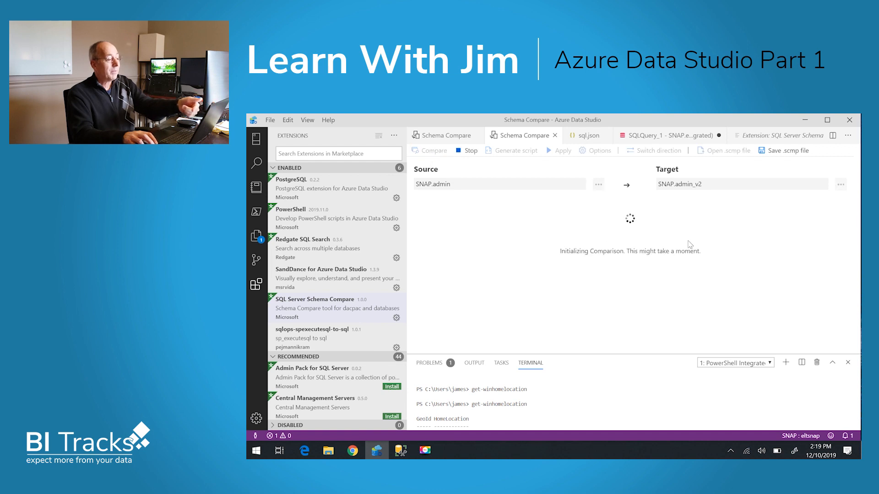
{"action": "mouse_move", "coordinate": [788, 154]}
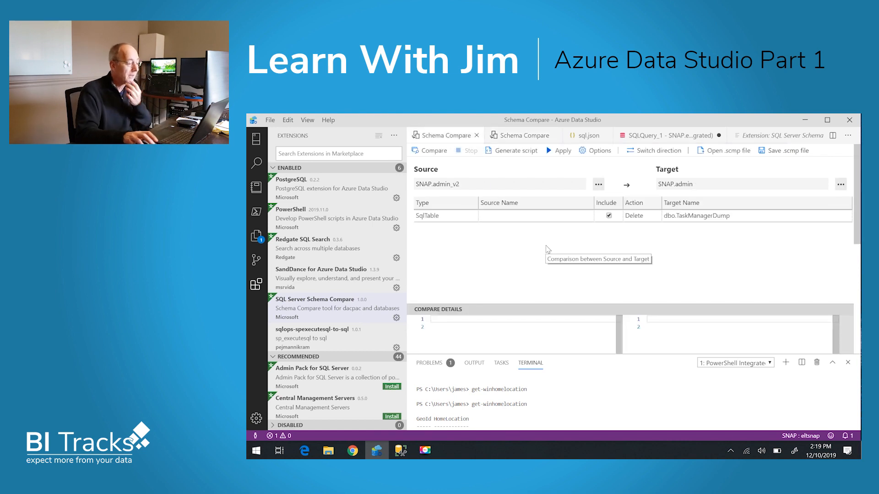
{"action": "mouse_move", "coordinate": [731, 267]}
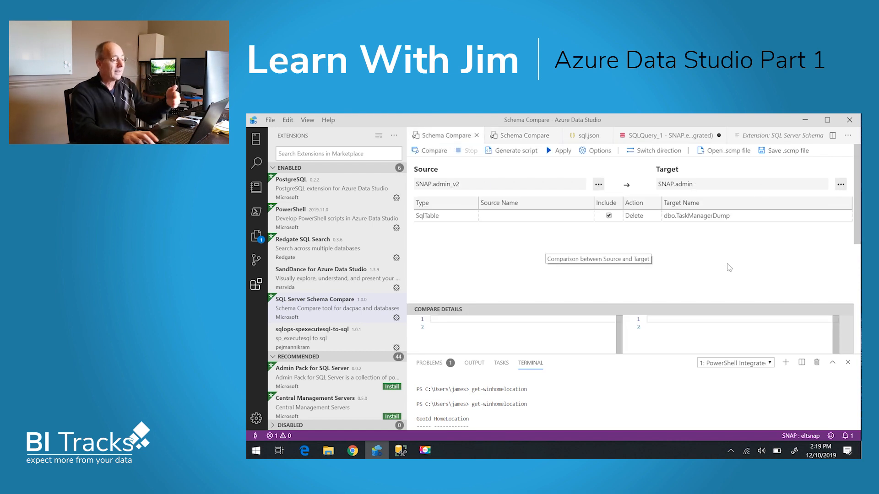
{"action": "mouse_move", "coordinate": [712, 262]}
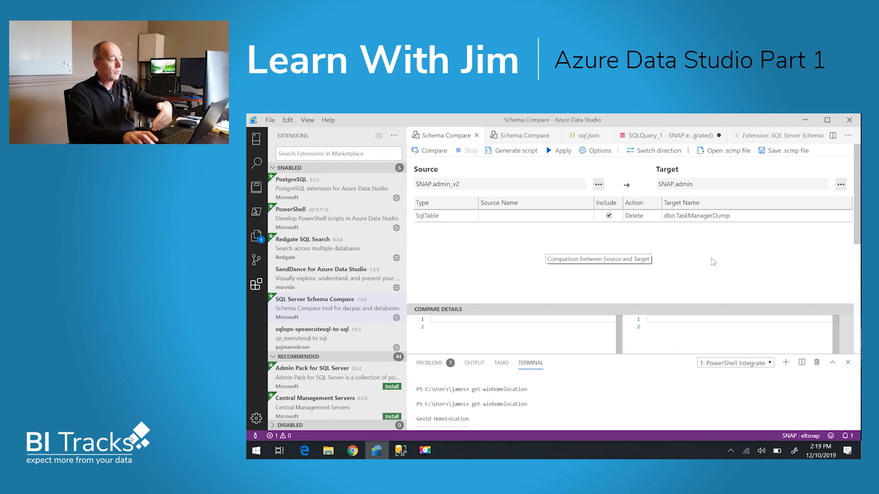